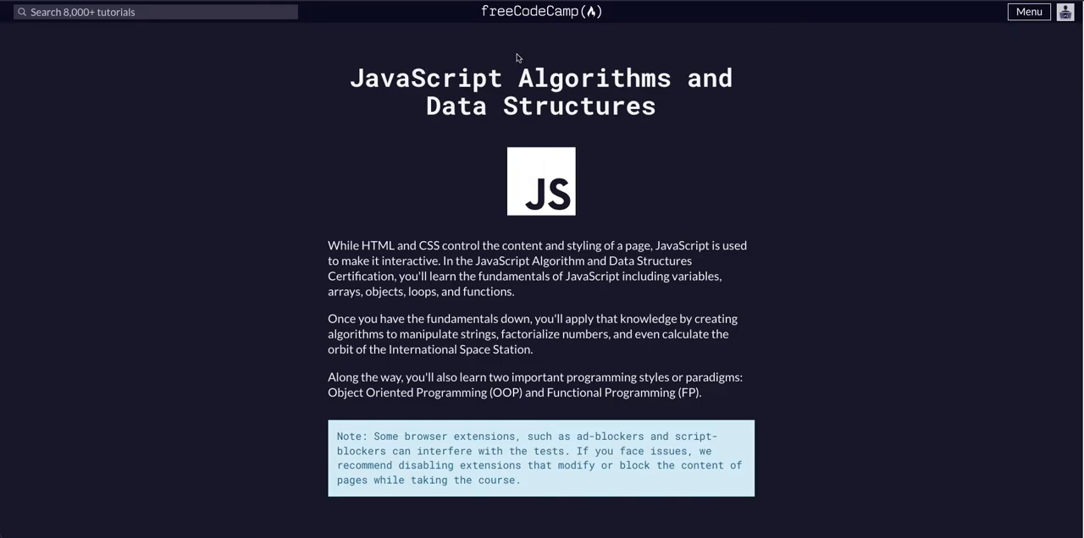
Scroll down to the Basic JavaScript challenge list (61 of 113 completed).
scroll("down", 3)
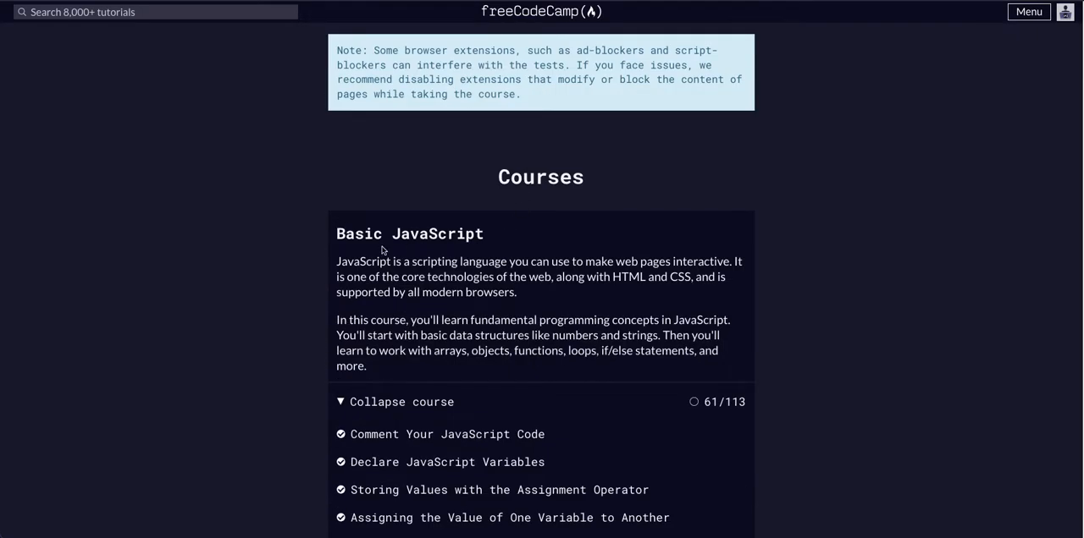
scroll("down", 3)
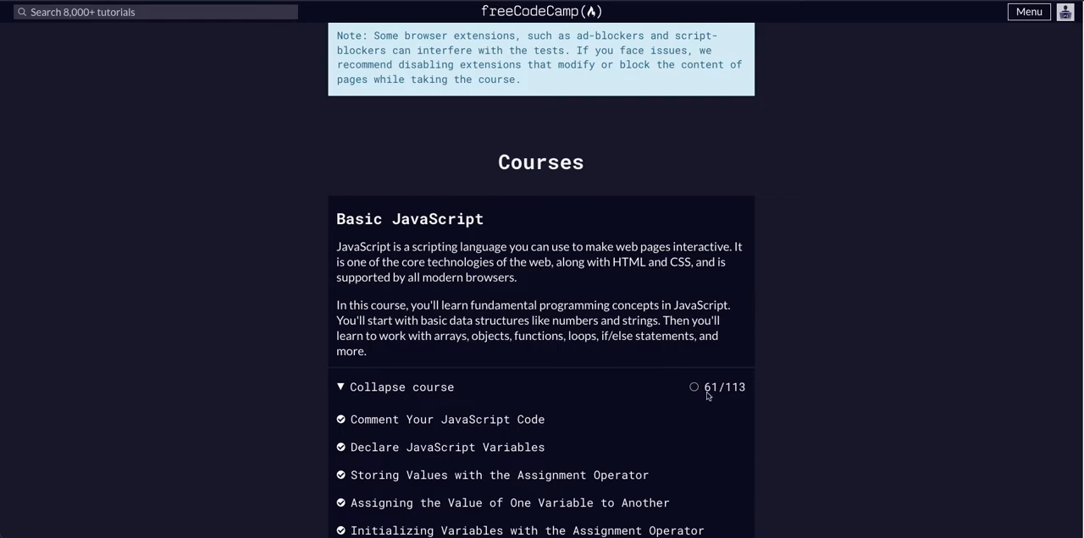
scroll("down", 3)
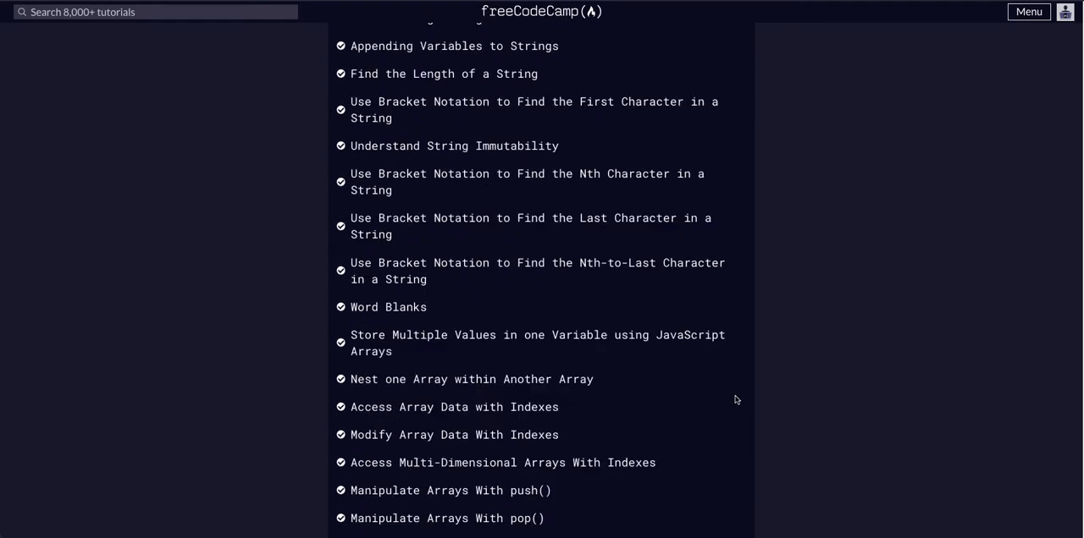
scroll("down", 3)
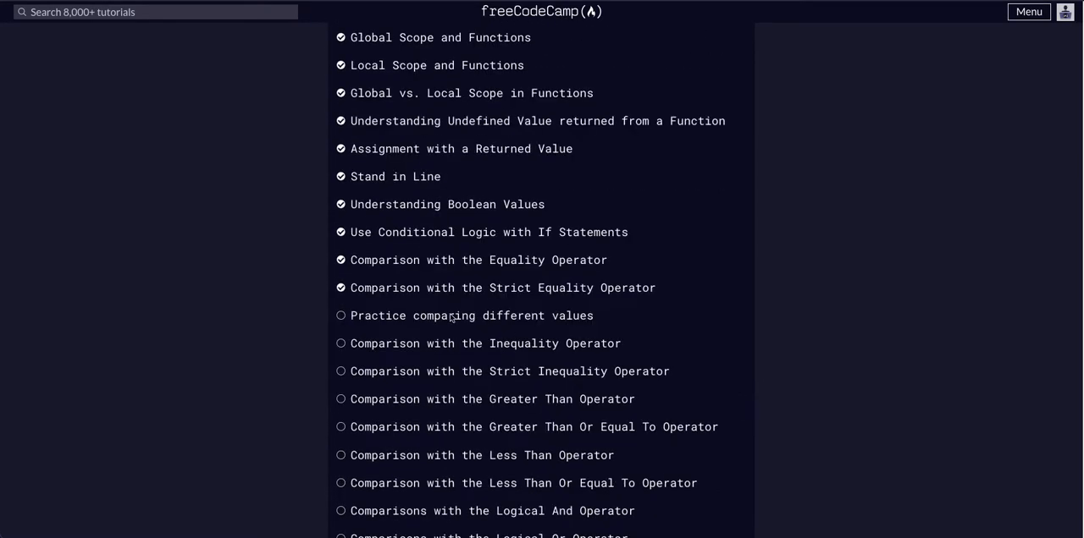
Open 'Practice comparing different values' and highlight the == and === examples in its description.
left_click(470, 315)
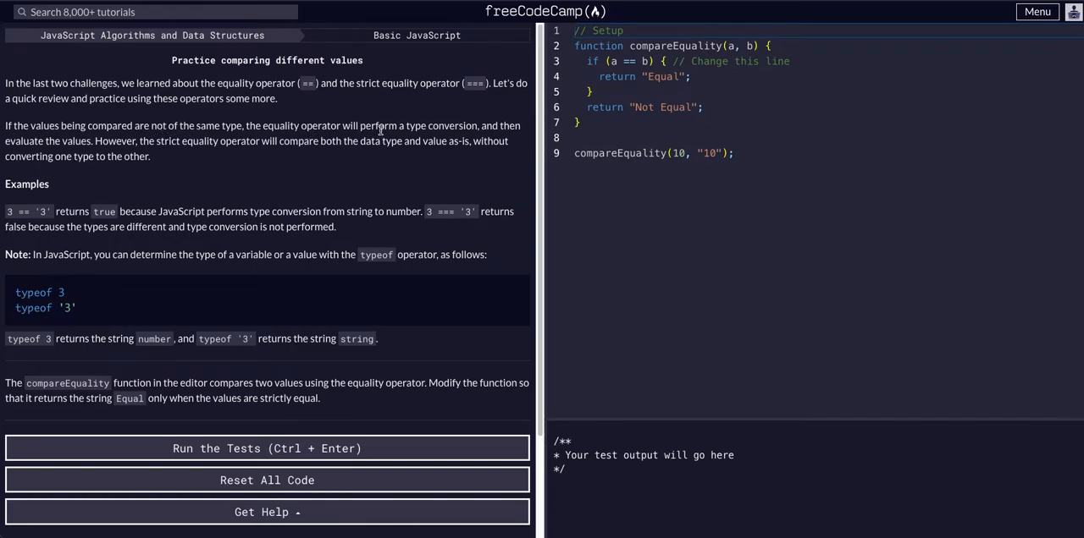
mouse_move(478, 131)
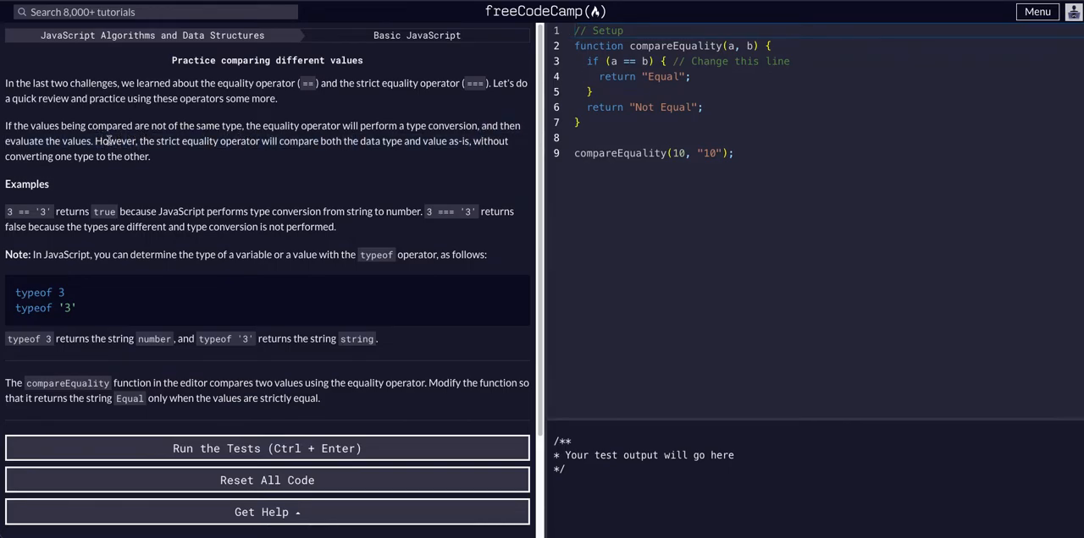
mouse_move(297, 157)
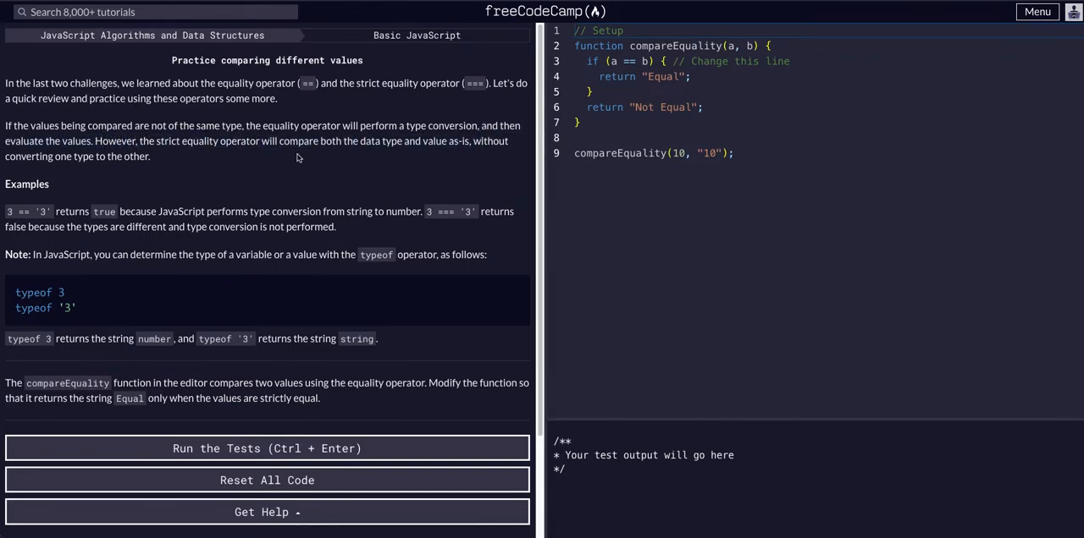
double_click(369, 141)
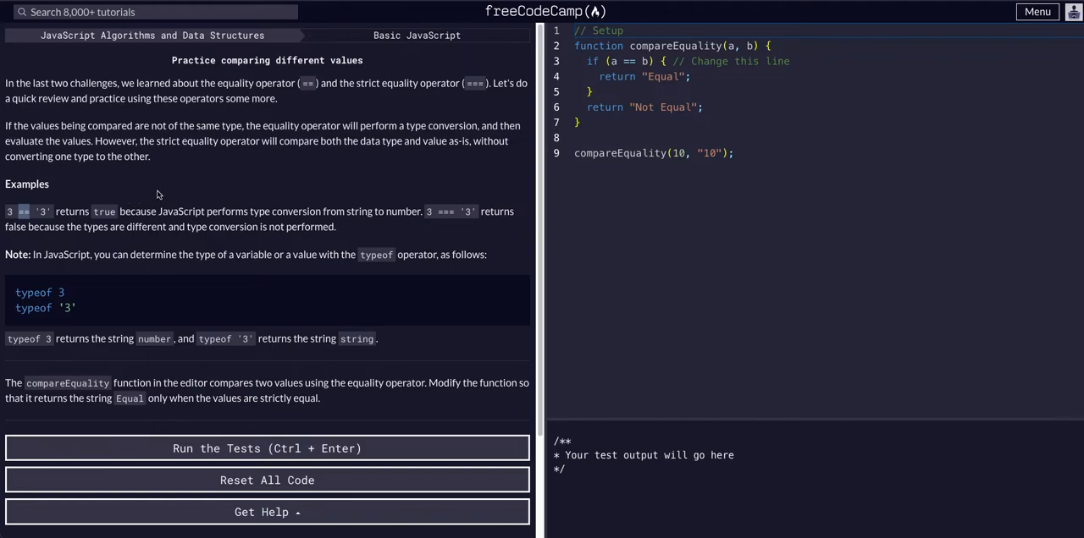
left_click_drag(251, 211, 322, 211)
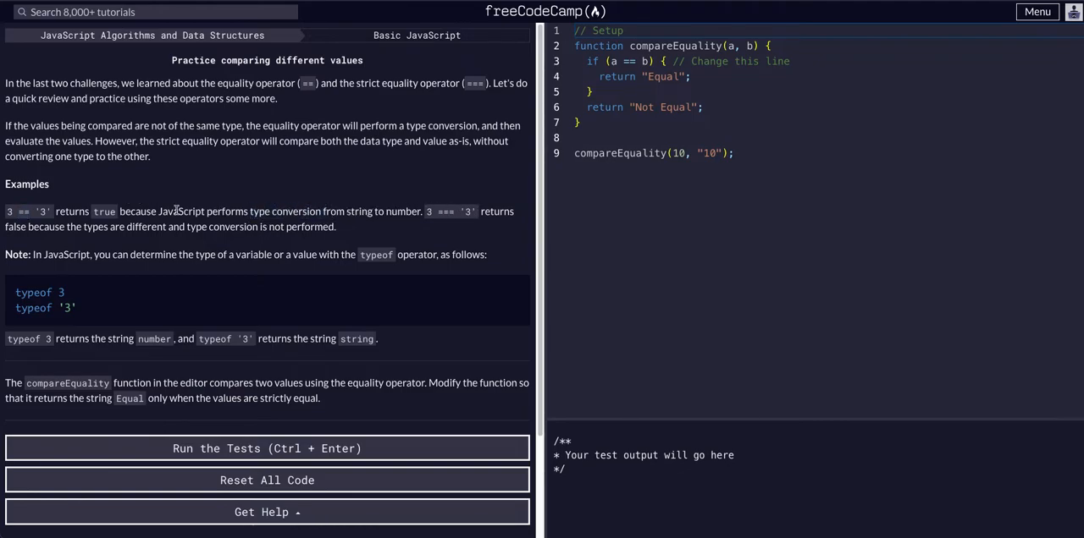
mouse_move(45, 285)
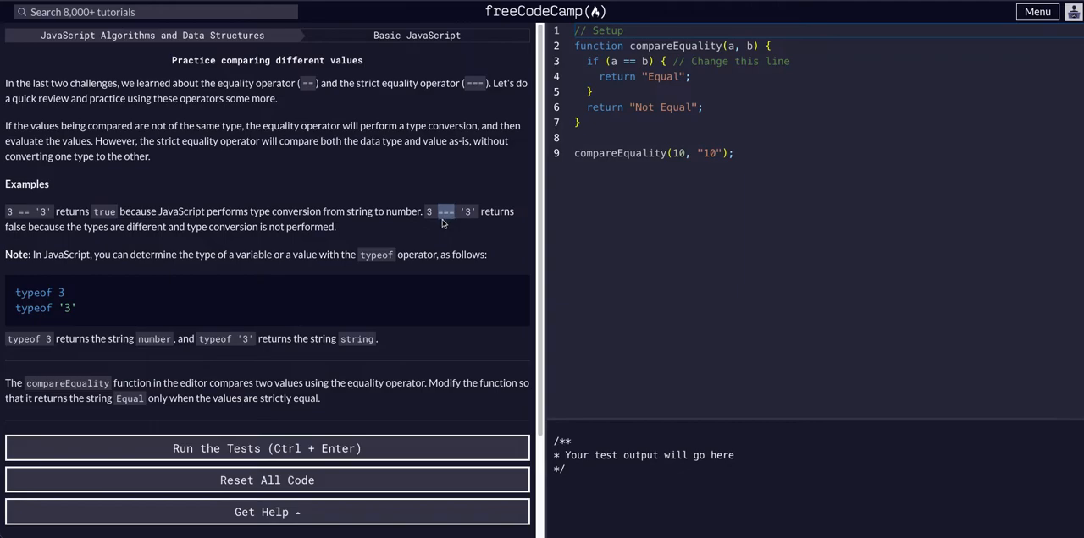
mouse_move(338, 248)
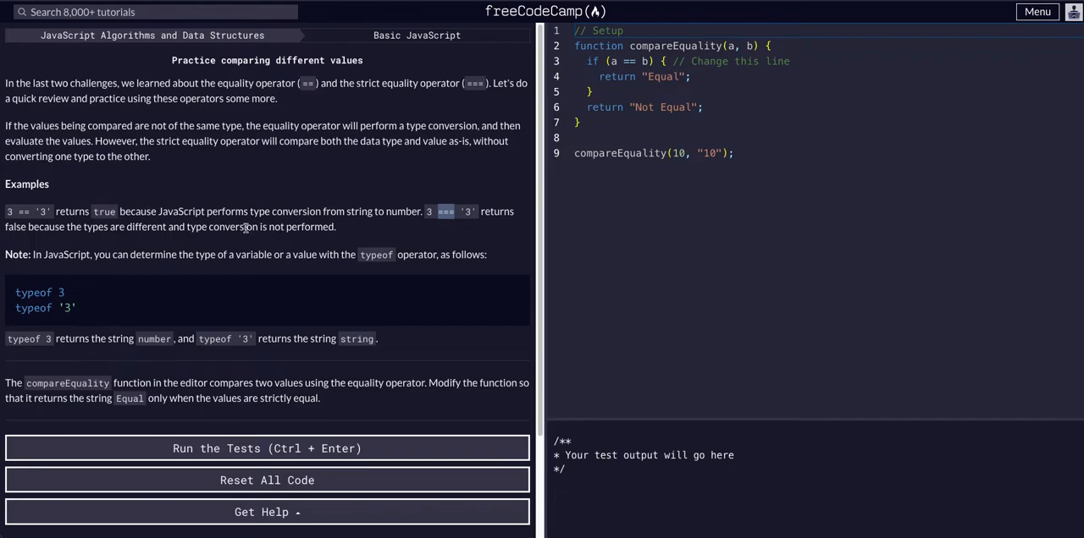
double_click(445, 211)
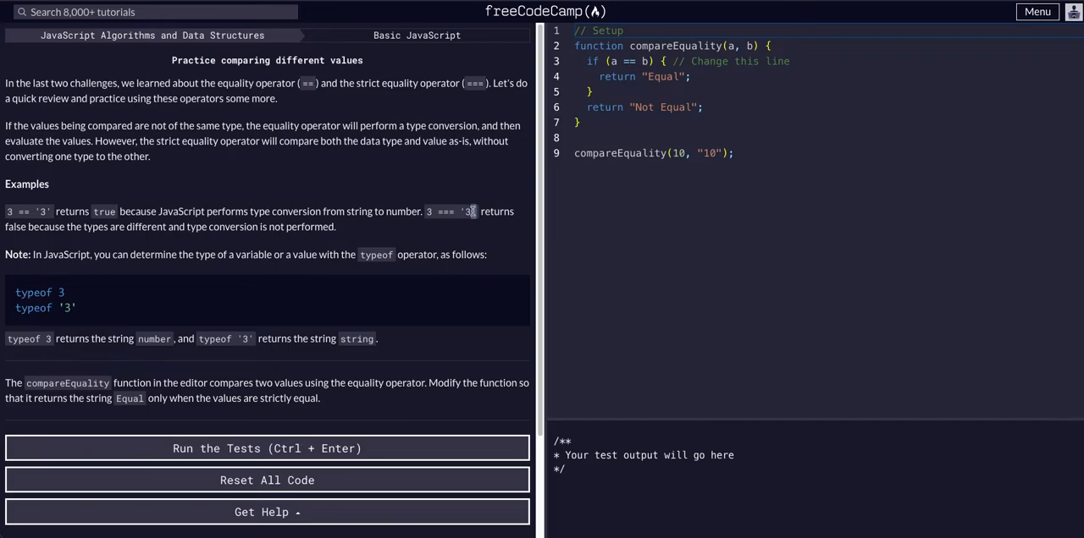
mouse_move(353, 233)
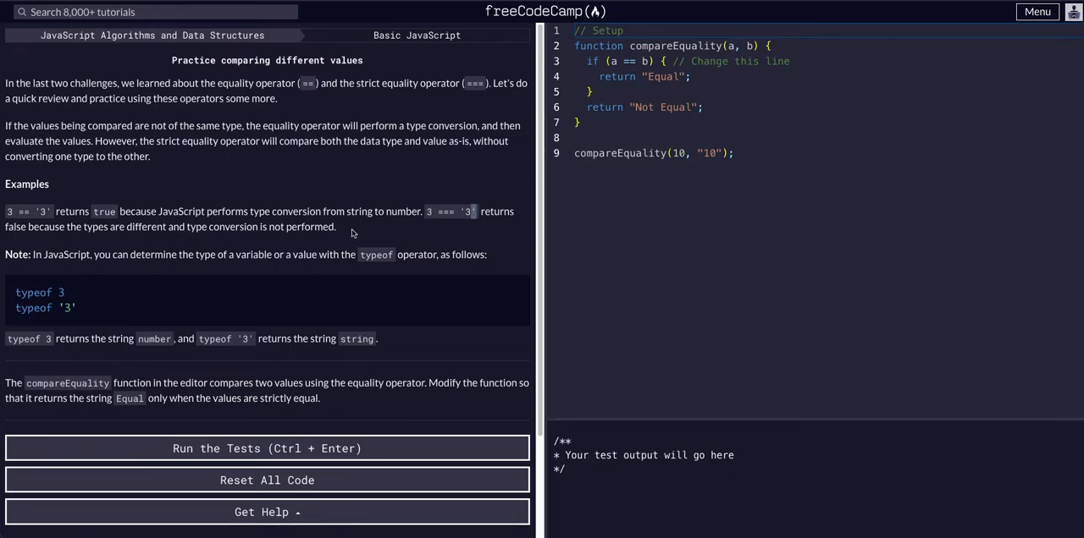
scroll("down", 3)
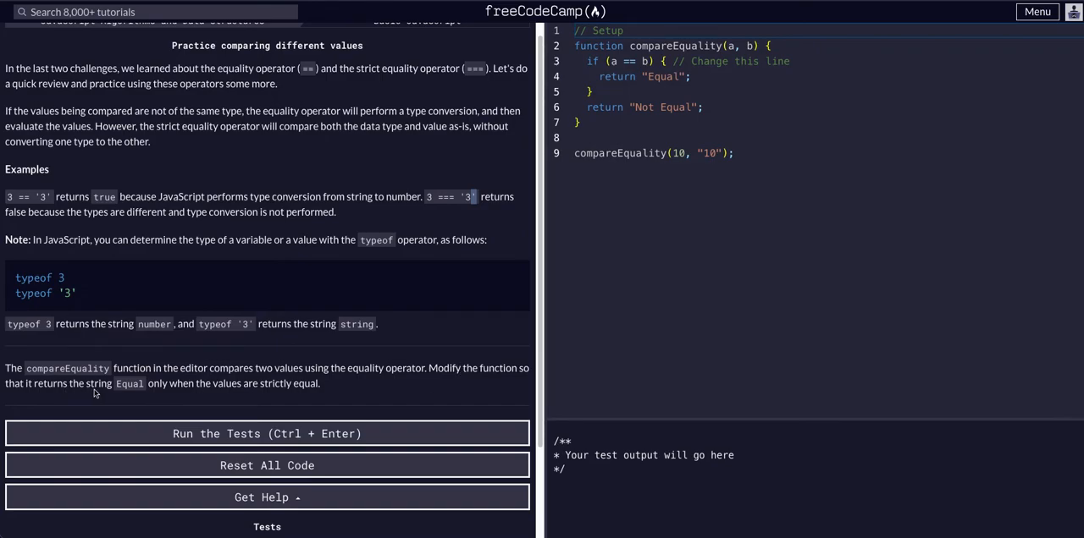
mouse_move(265, 381)
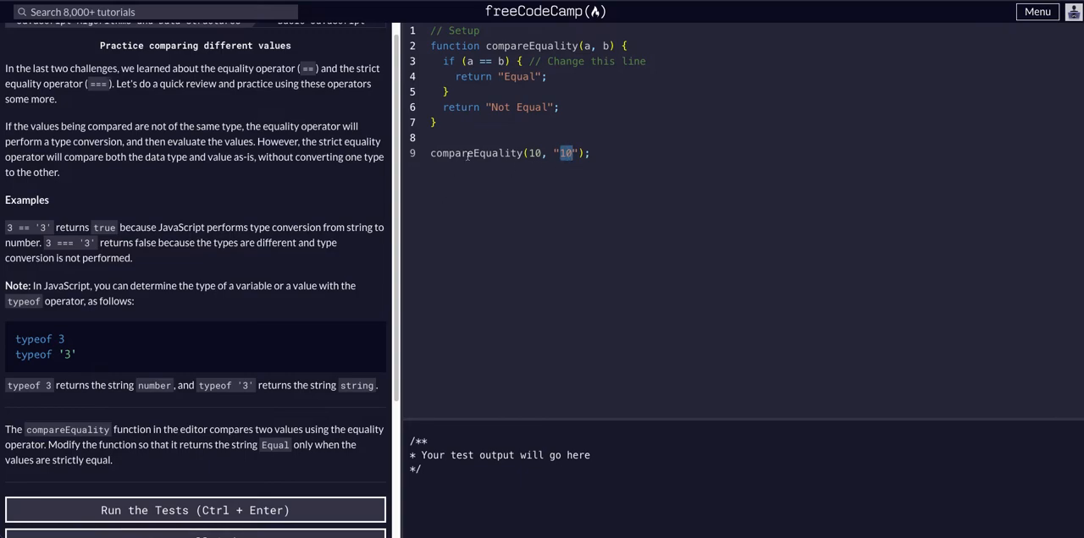
Log compareEquality(10, '10') with console.log and switch the condition to ===, outputting Not Equal.
type("console.log(")
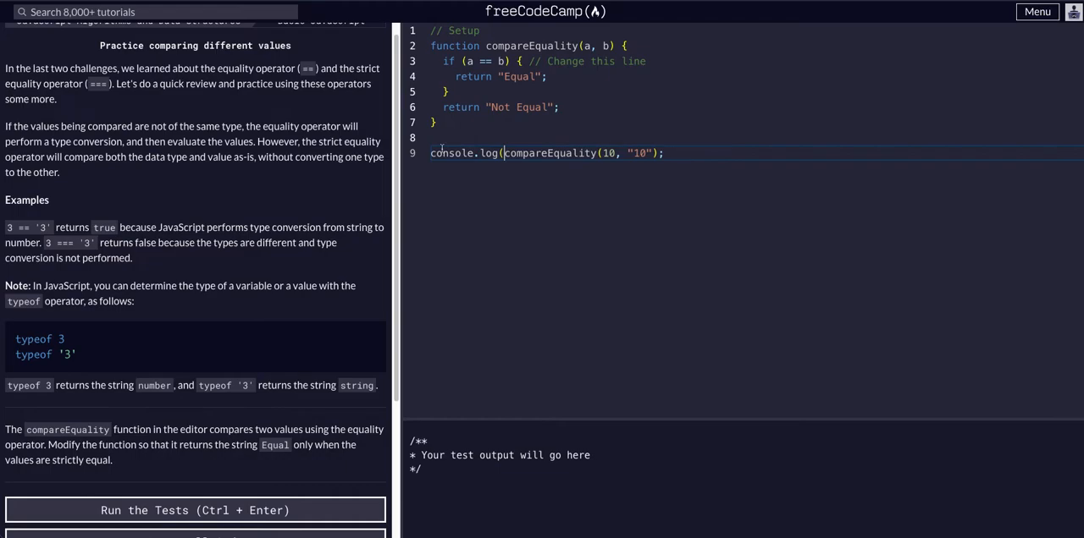
type(")")
left_click(756, 61)
type("=")
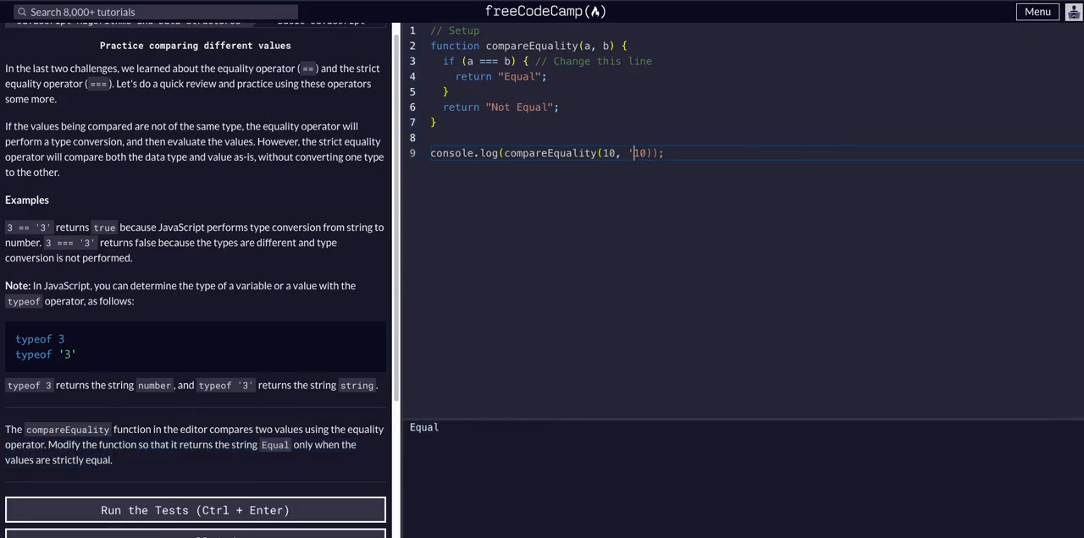
type("'")
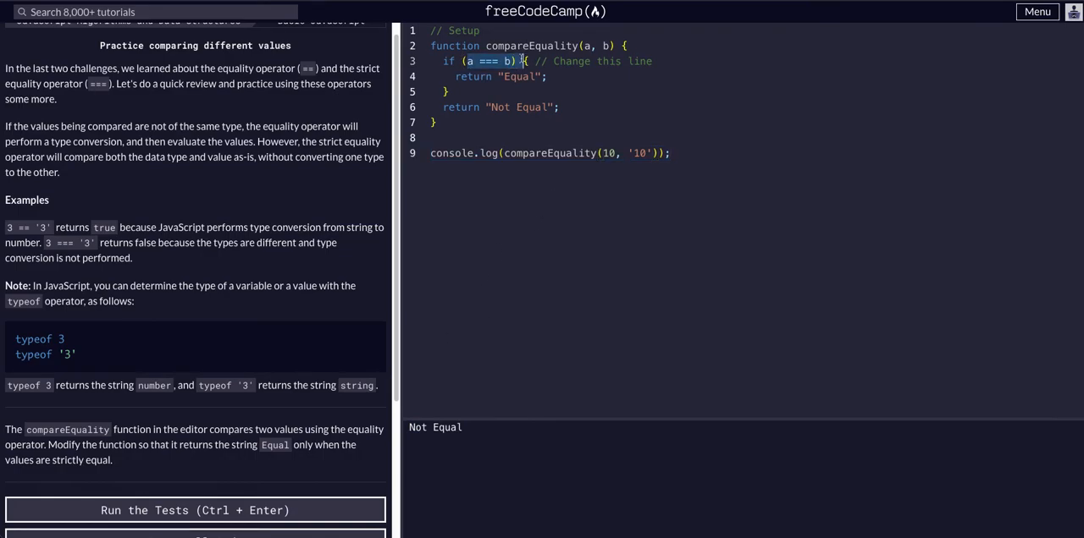
scroll("down", 3)
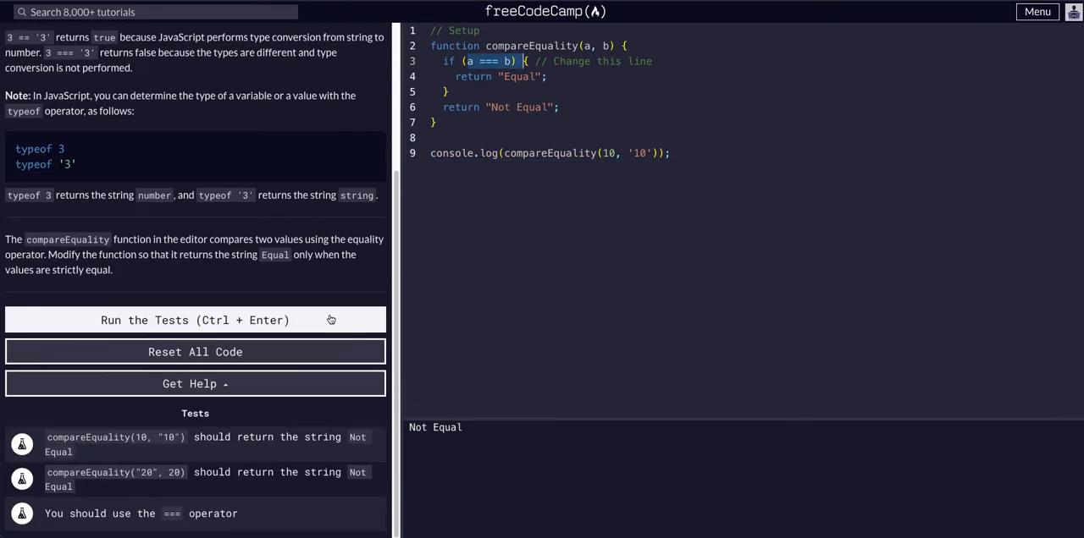
Run the tests, dismiss the 'Most efficient!' dialog, and rerun them so all three pass.
left_click(195, 320)
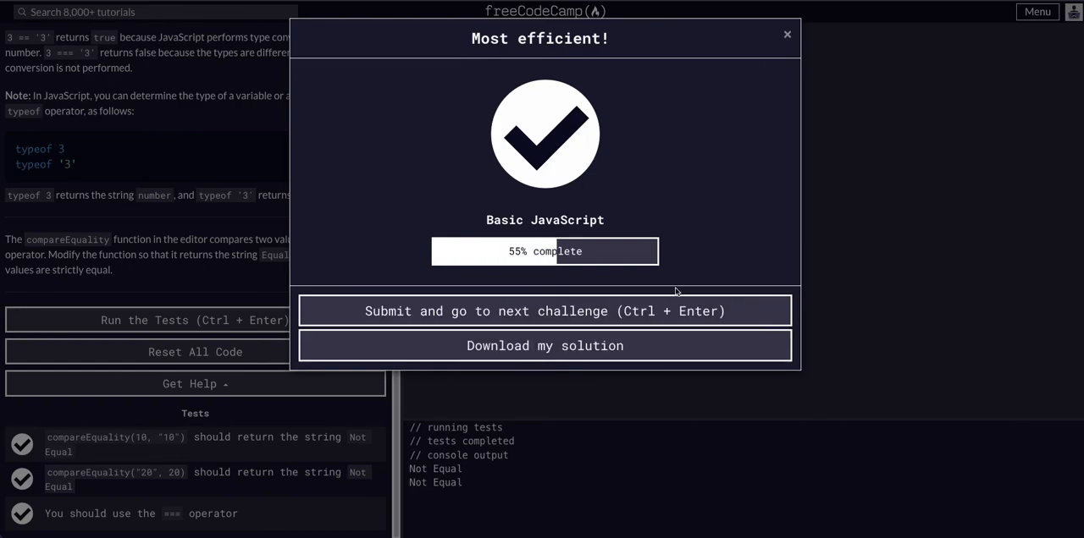
mouse_move(641, 298)
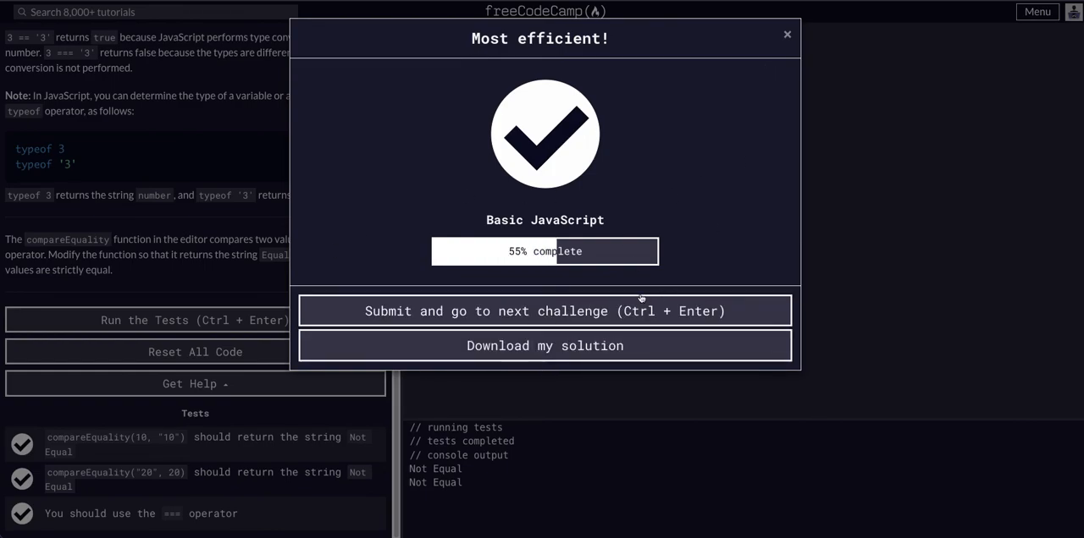
left_click(787, 34)
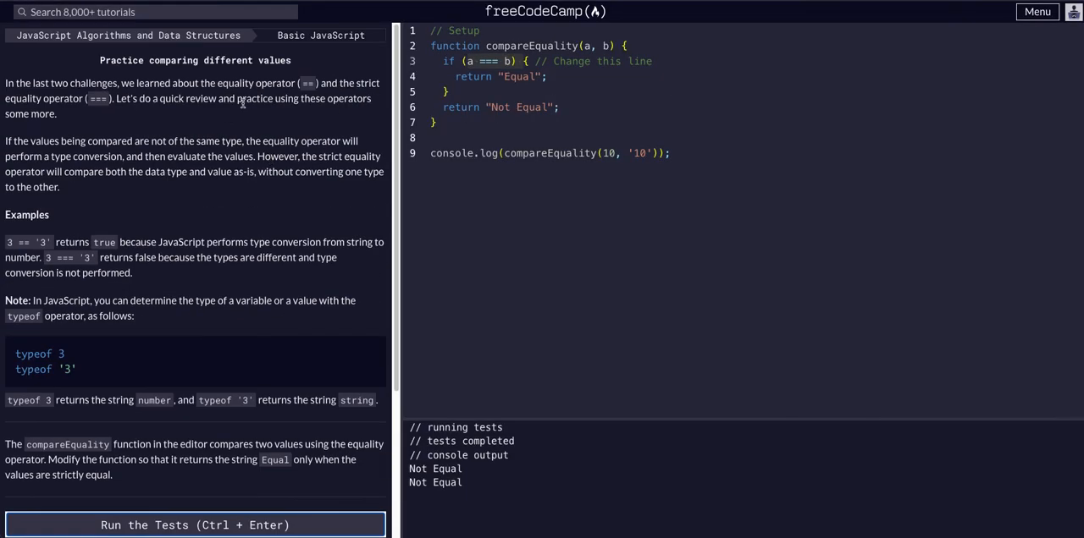
mouse_move(307, 276)
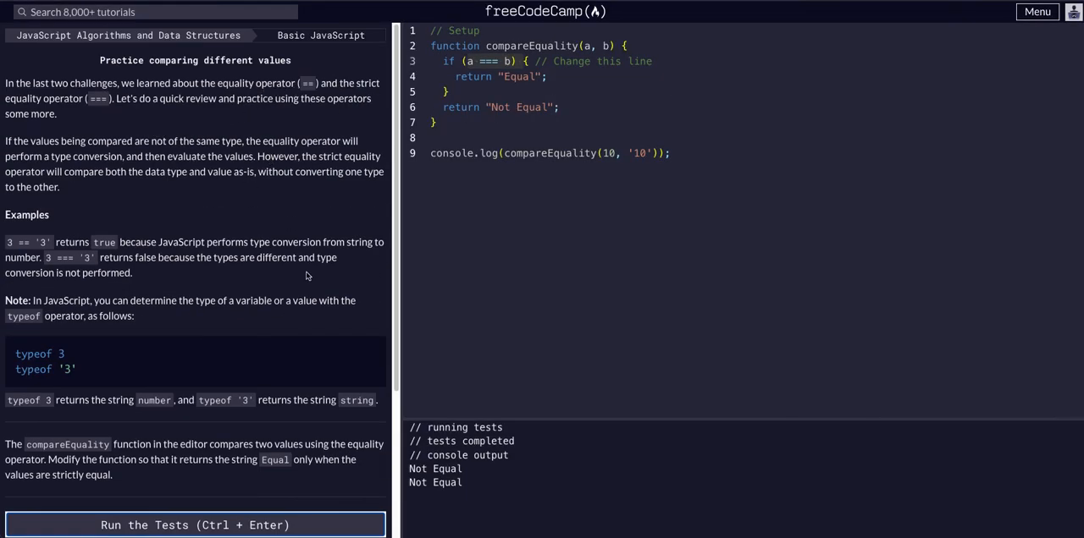
left_click(195, 525)
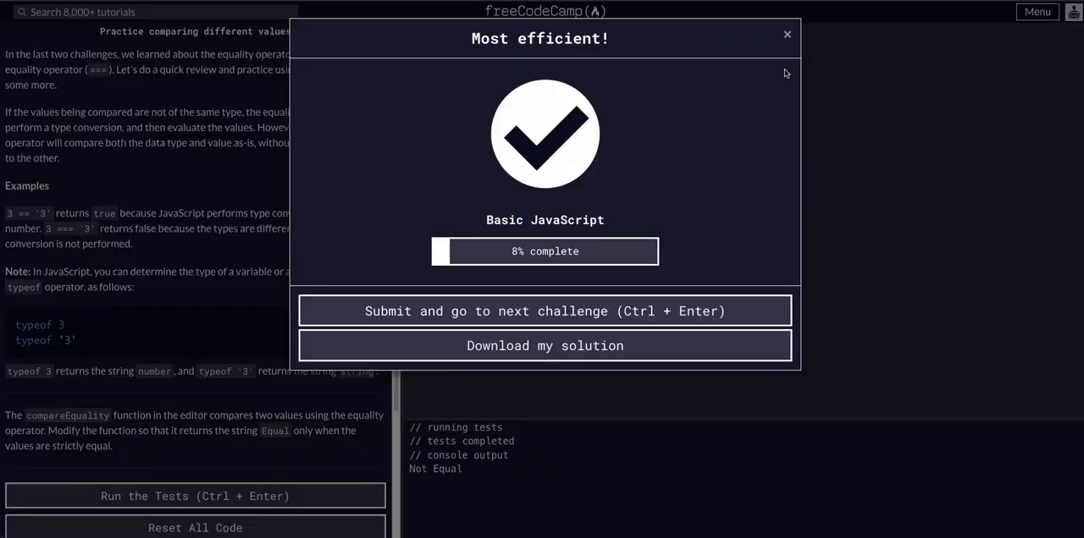